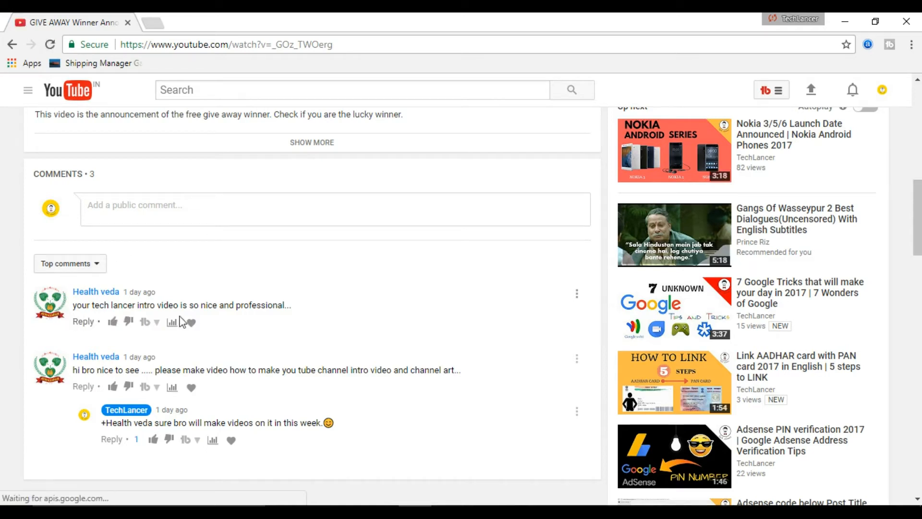
mouse_move(160, 386)
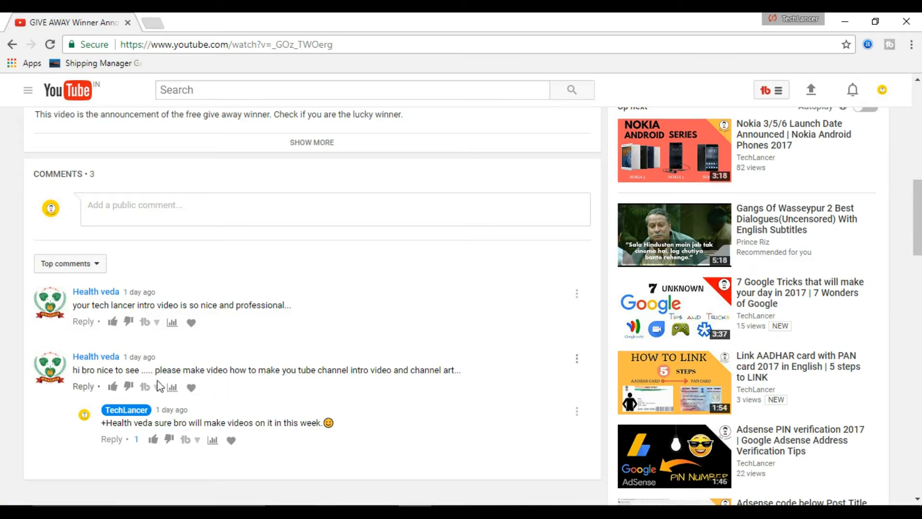
Leave the giveaway video for the channel home page and scroll through it
scroll(up, 3)
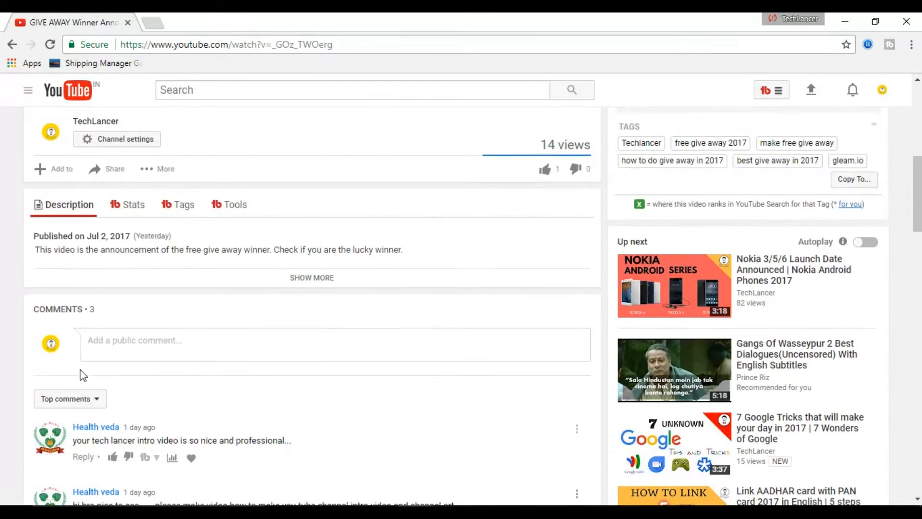
scroll(up, 3)
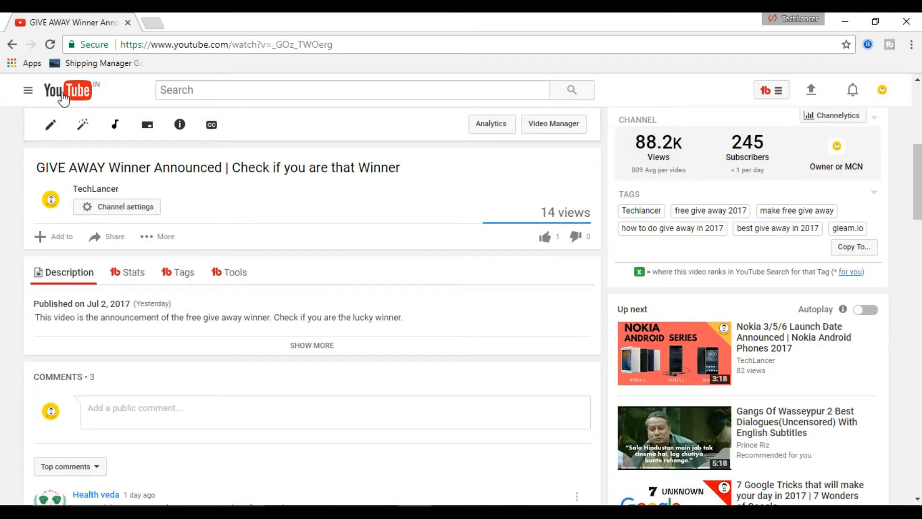
mouse_move(76, 90)
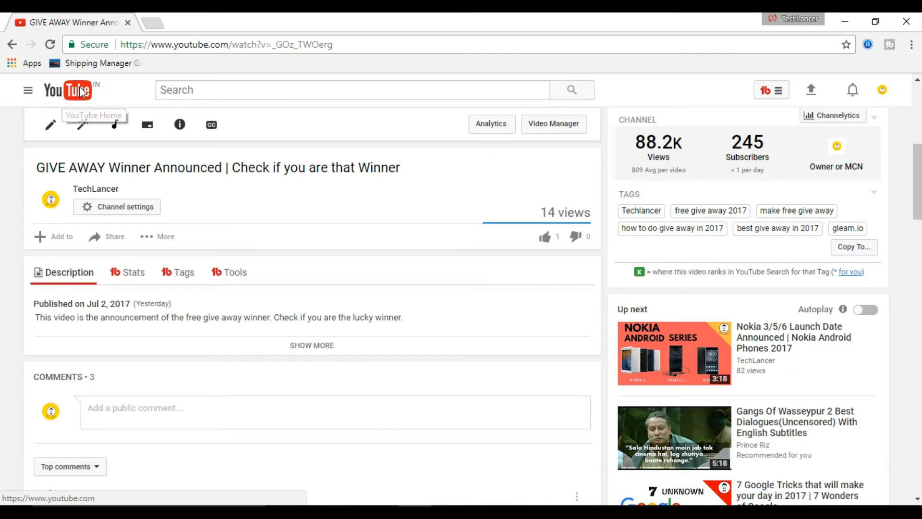
click(68, 89)
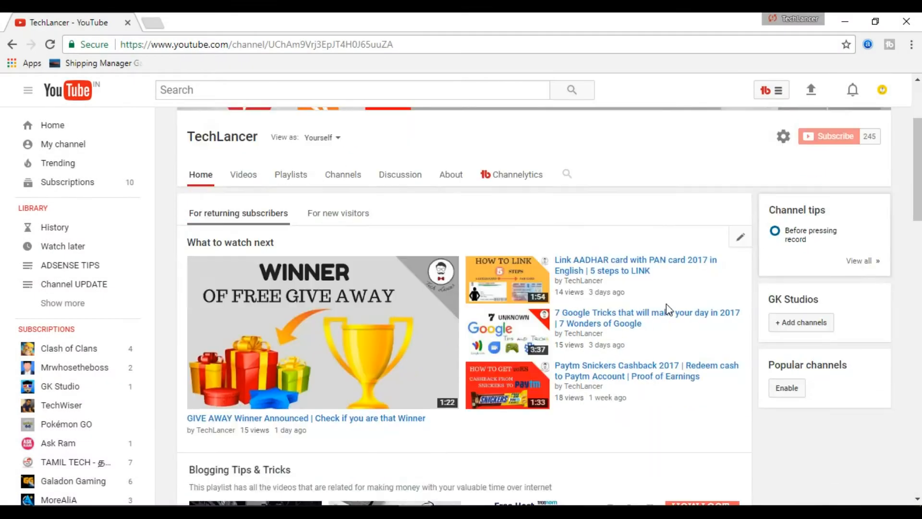
scroll(down, 3)
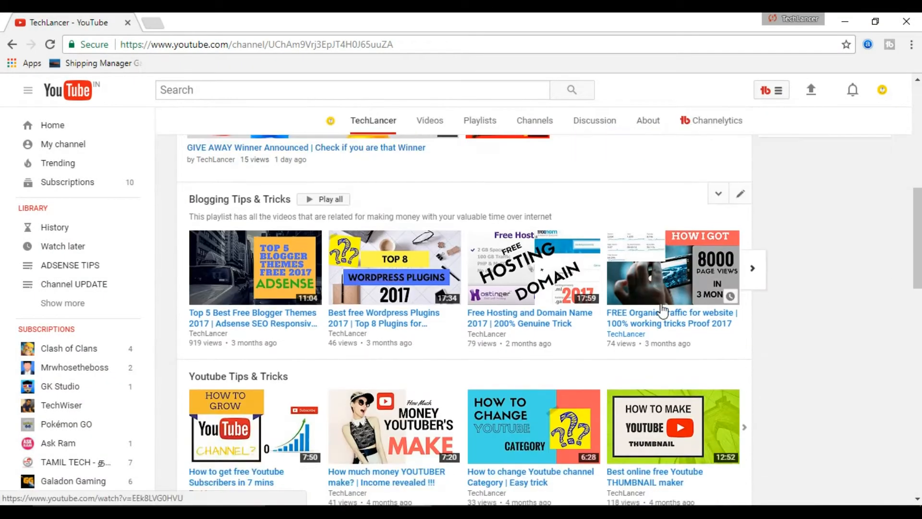
scroll(down, 3)
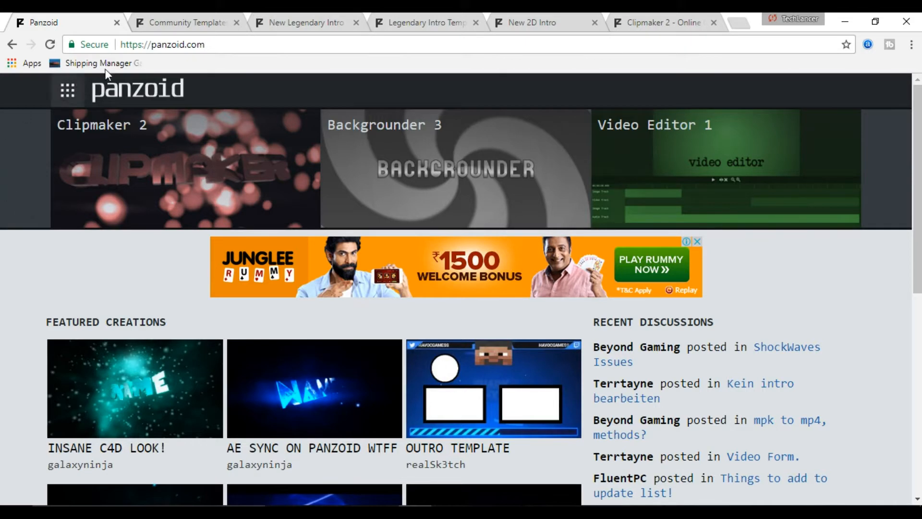
Browse Featured Creations and open the MY INTRO template in Clipmaker
click(162, 44)
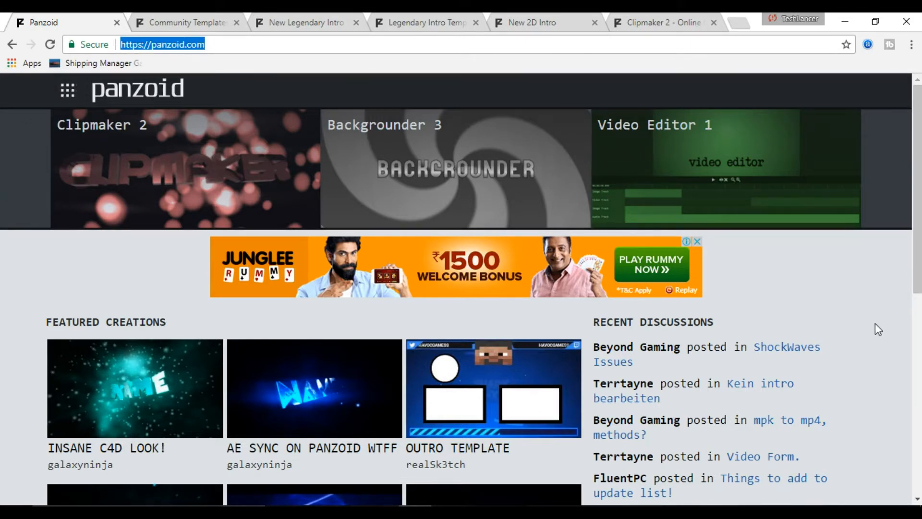
scroll(down, 3)
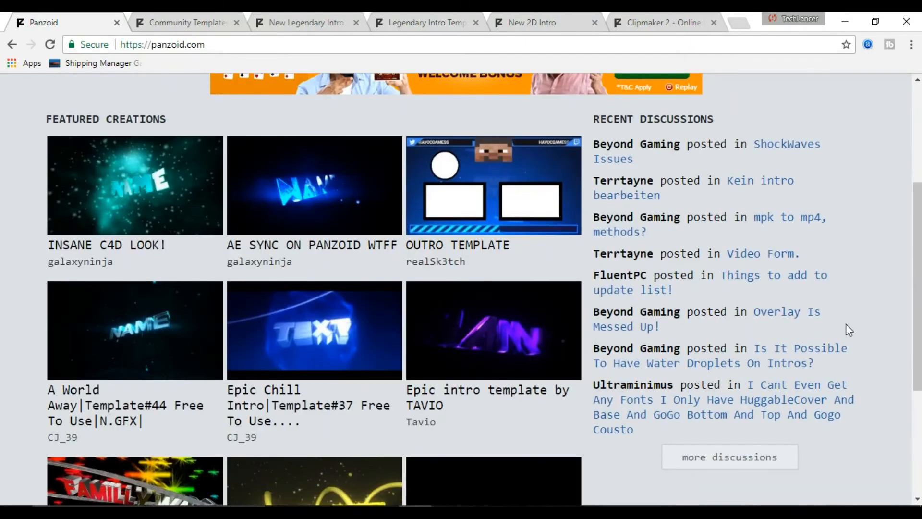
scroll(down, 3)
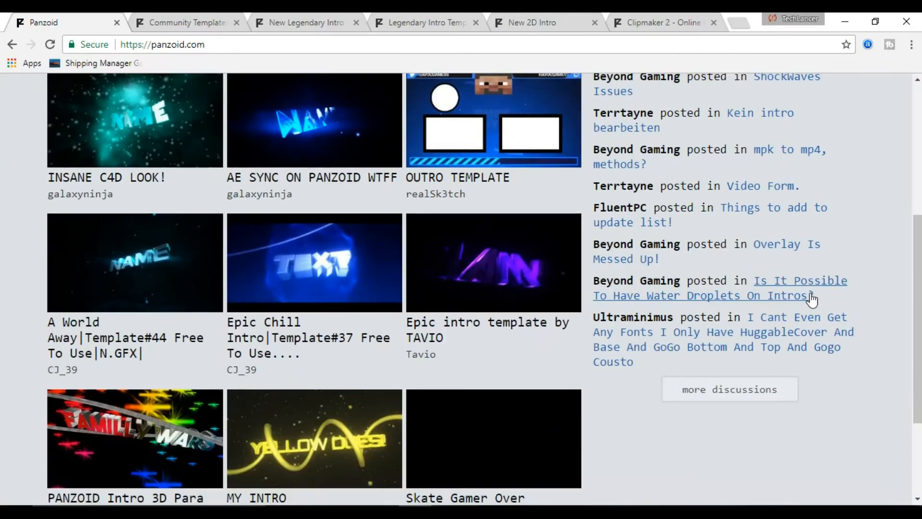
scroll(up, 3)
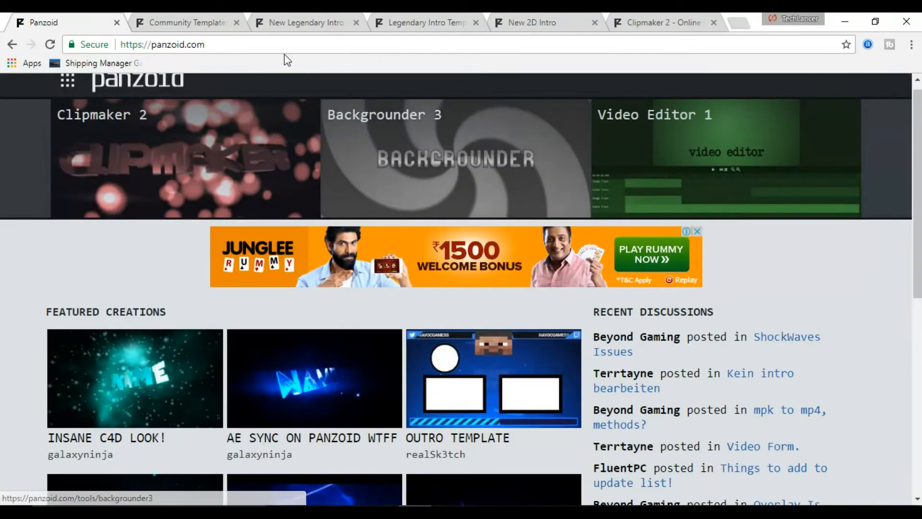
click(162, 44)
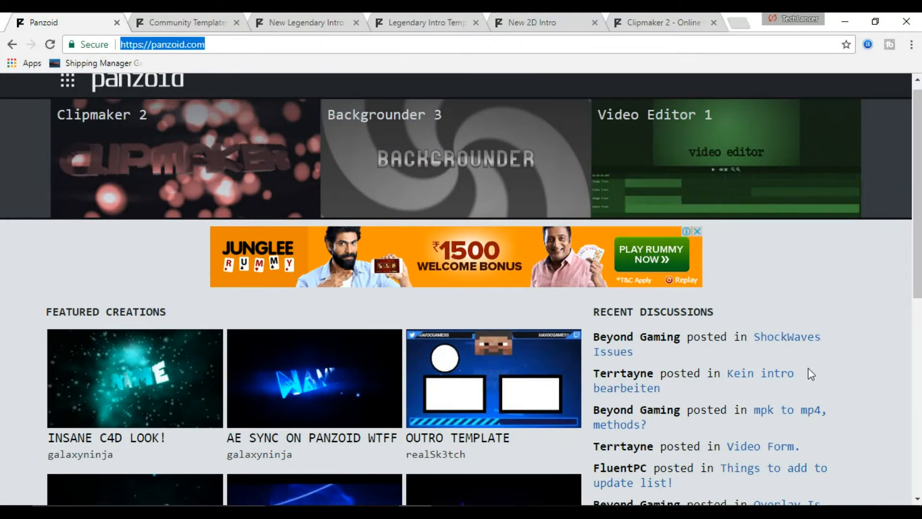
scroll(down, 3)
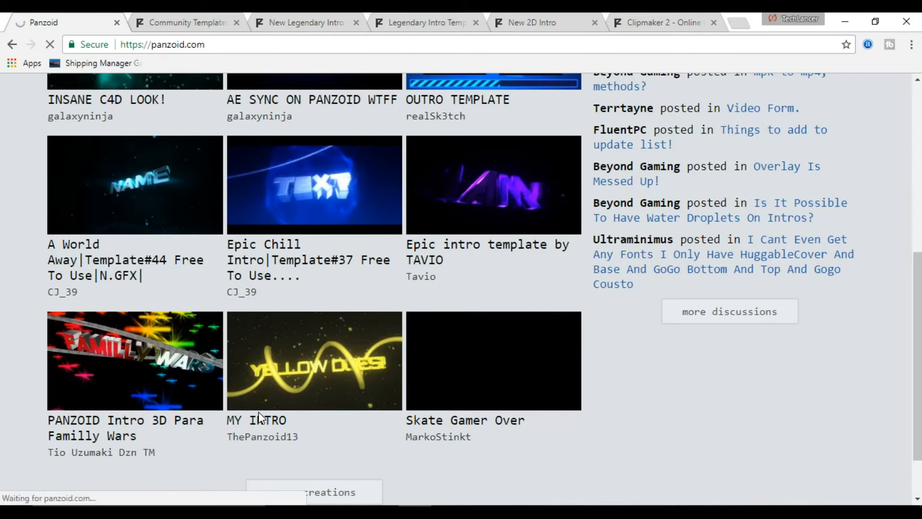
click(314, 360)
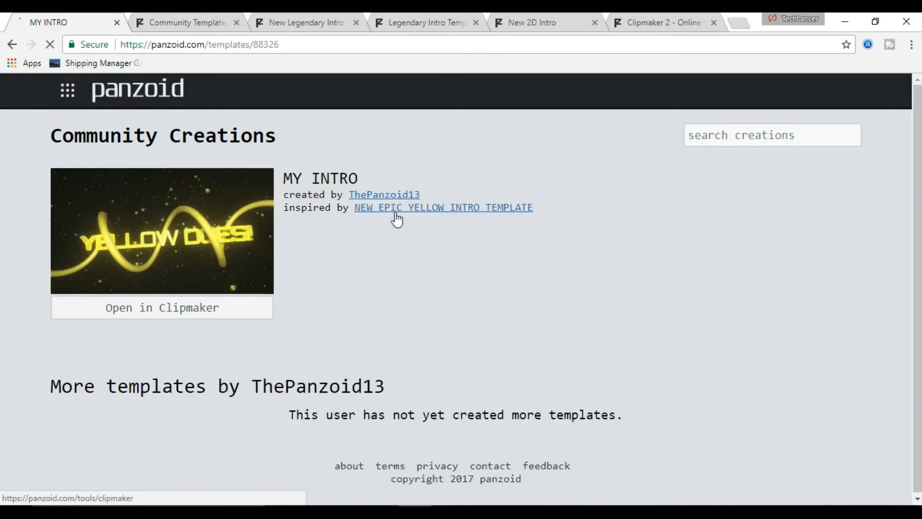
click(162, 307)
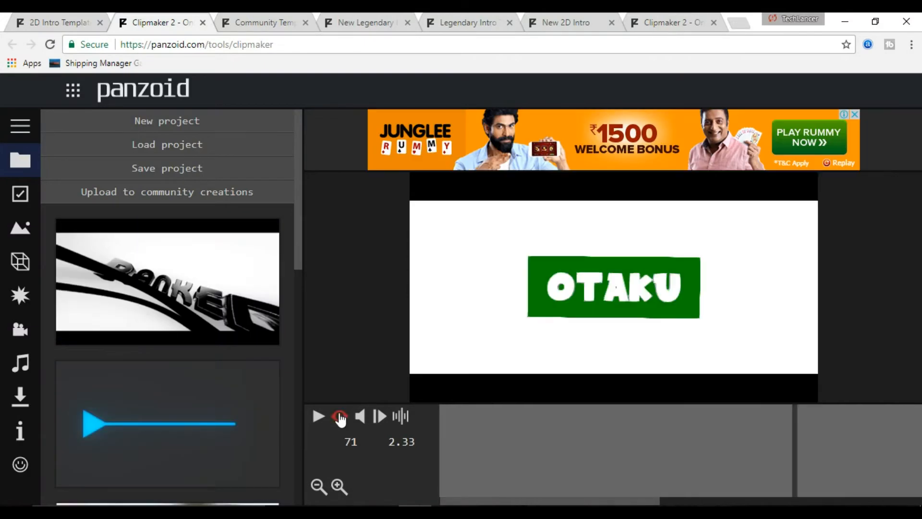
click(317, 416)
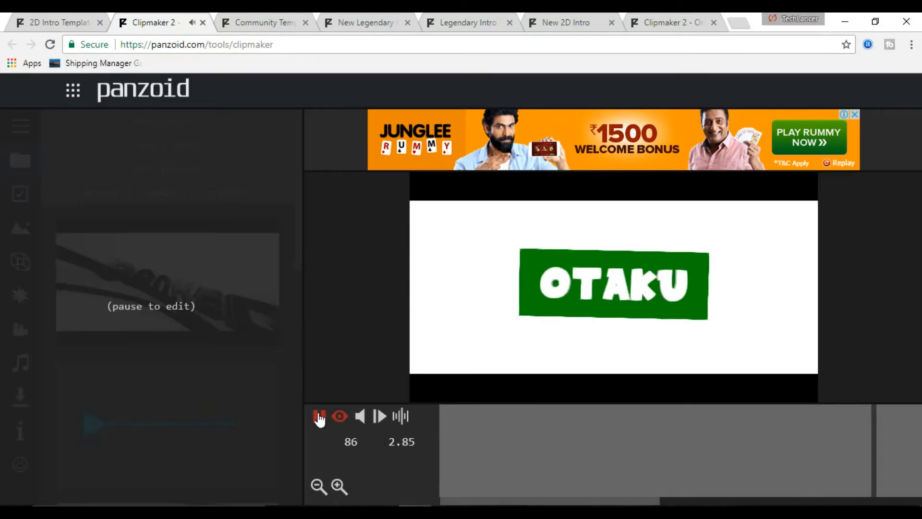
click(319, 416)
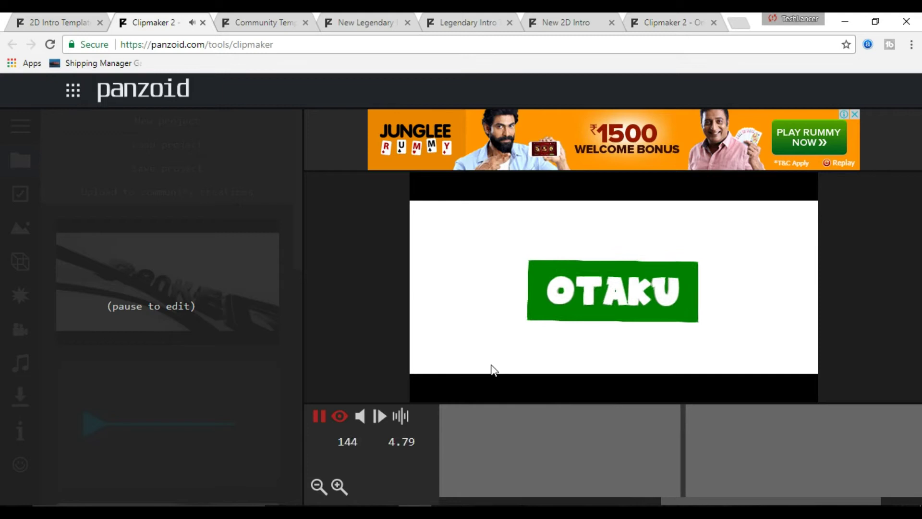
click(339, 417)
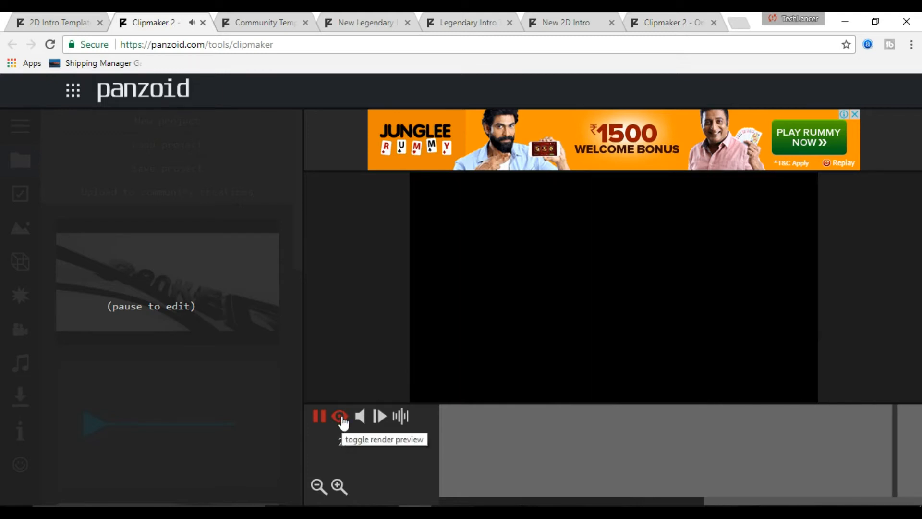
click(340, 416)
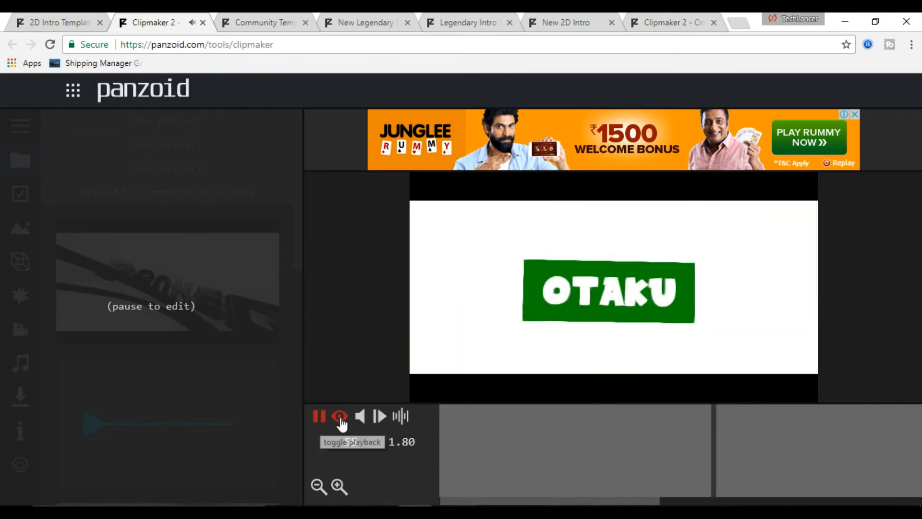
click(319, 416)
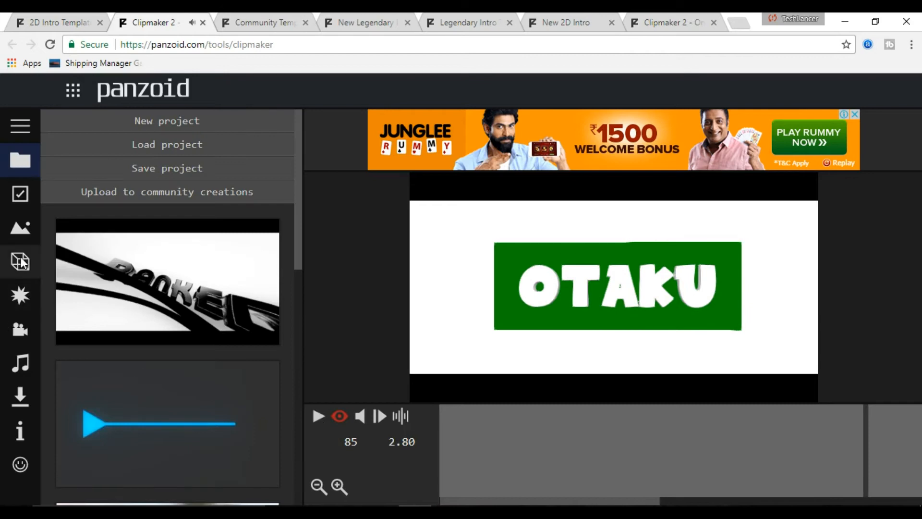
Change the 3D title text to DEMO, then play and pause the intro to check
click(21, 261)
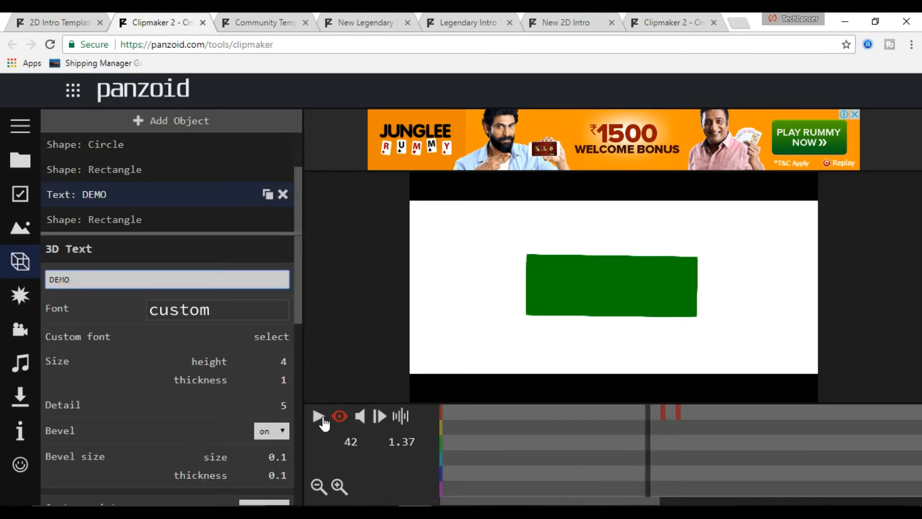
click(317, 417)
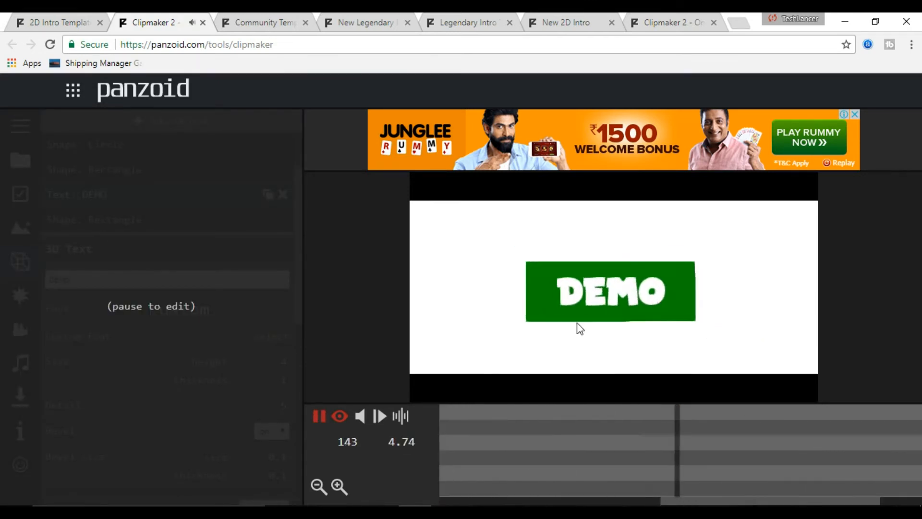
click(319, 416)
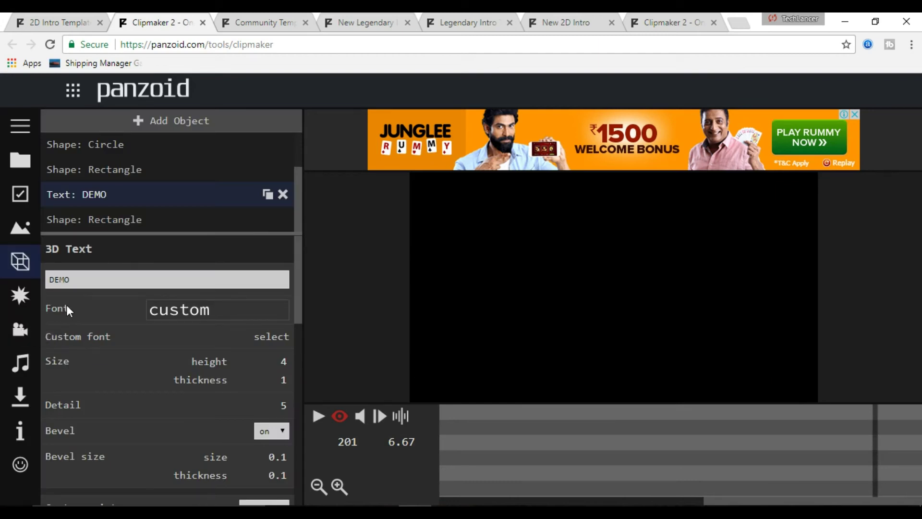
scroll(down, 3)
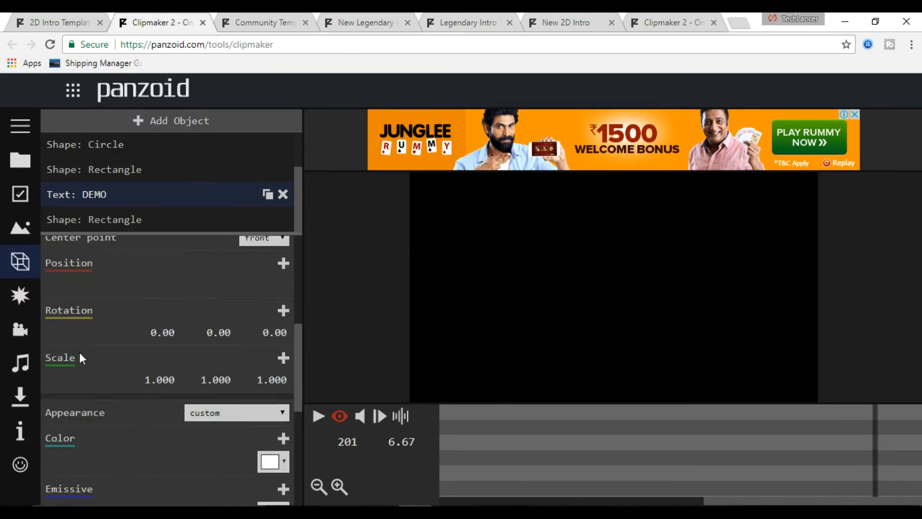
click(20, 396)
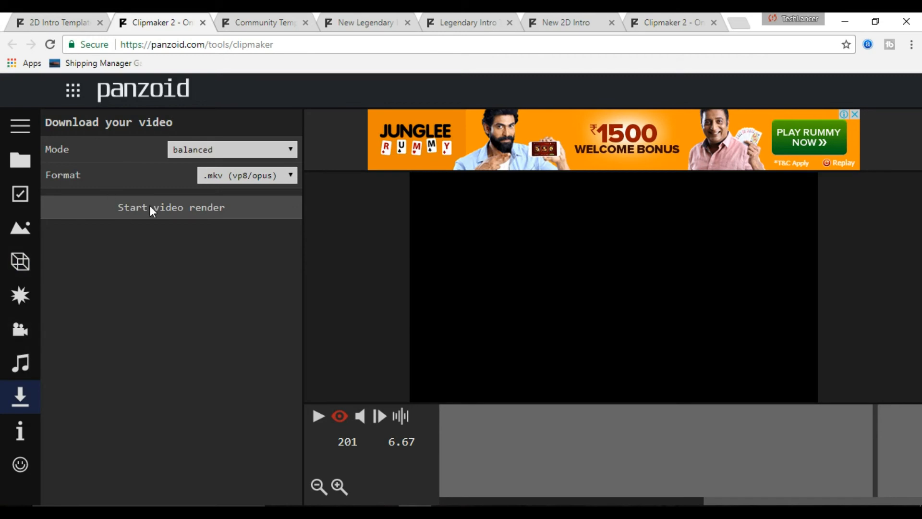
Start the video render in balanced mode with .mkv format
click(170, 207)
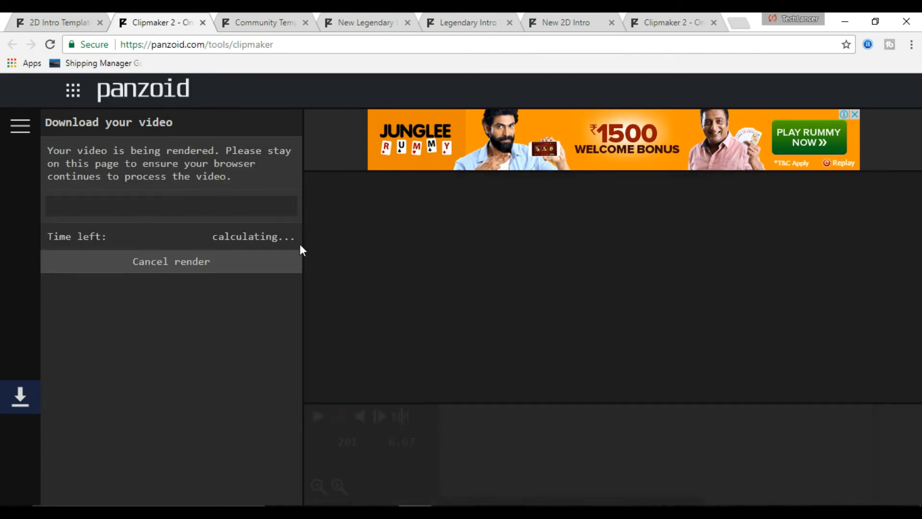
mouse_move(536, 408)
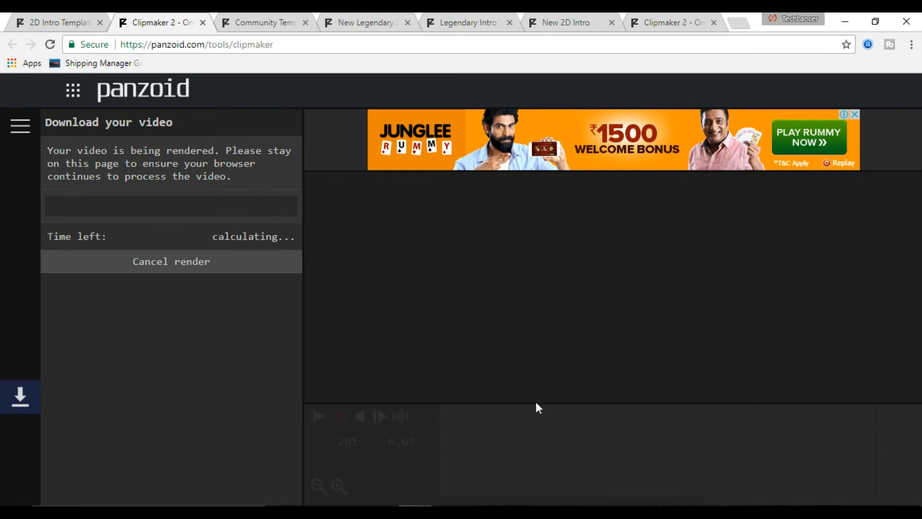
mouse_move(322, 401)
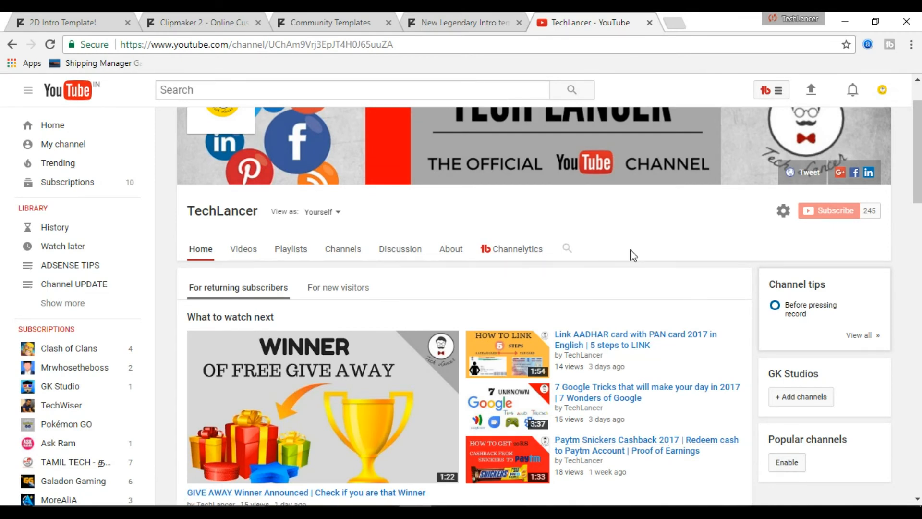
mouse_move(804, 244)
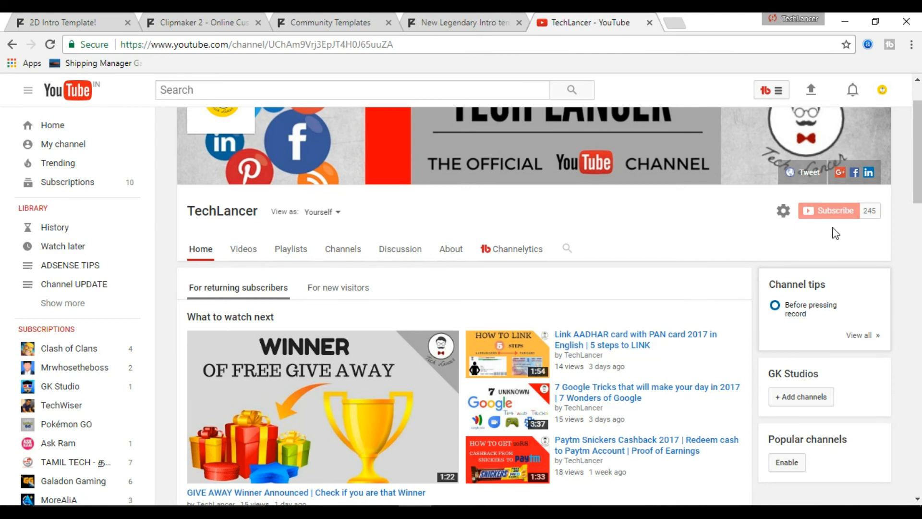
mouse_move(756, 267)
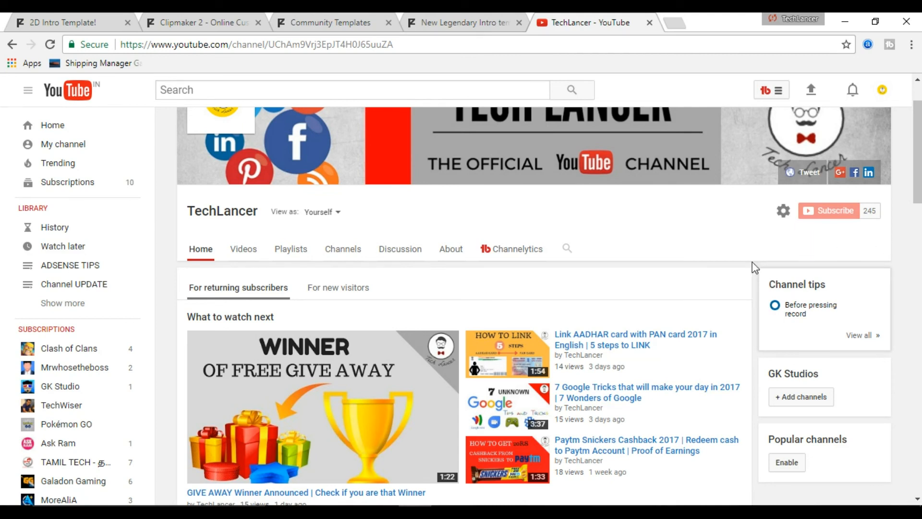